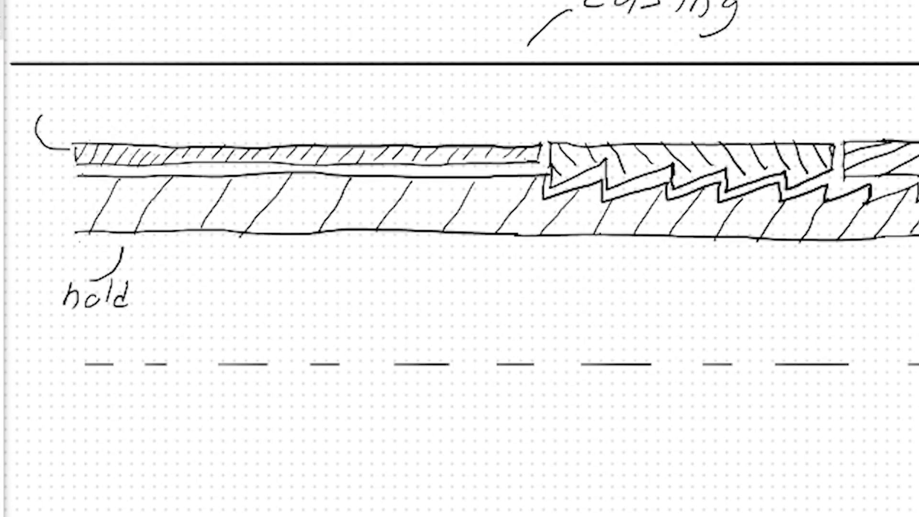
{"action": "type", "text": "push"}
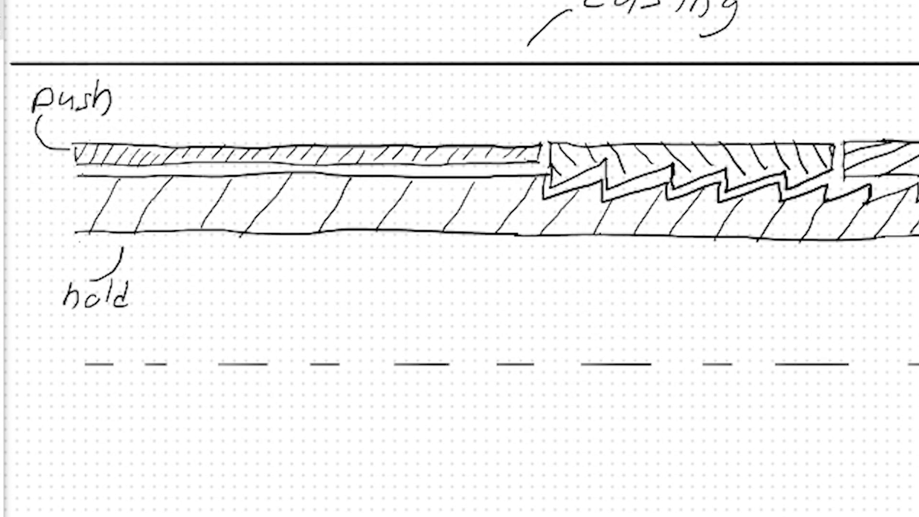